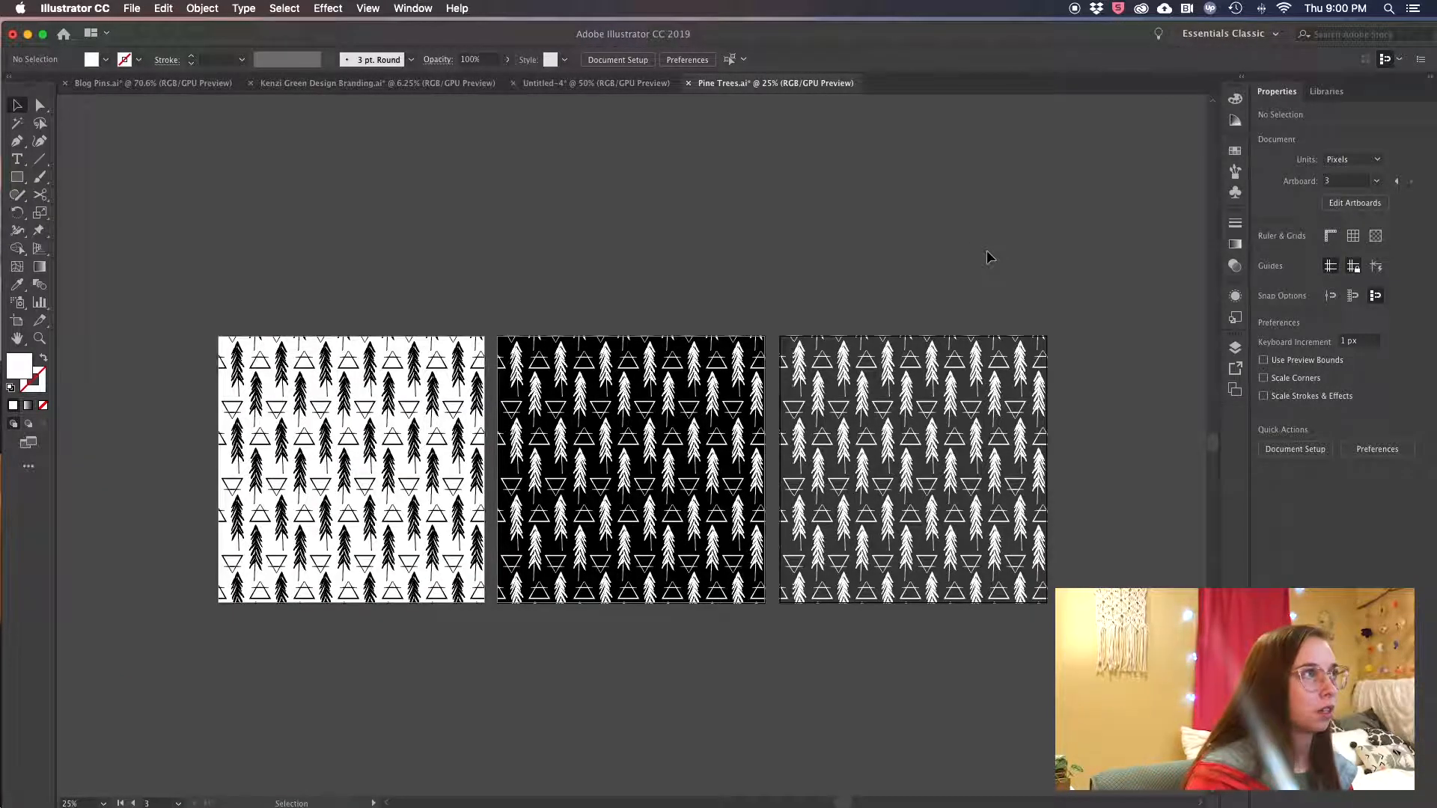
# Step: Switch to the pine tree tile artboard and select its tree-and-triangle group
pyautogui.click(413, 8)
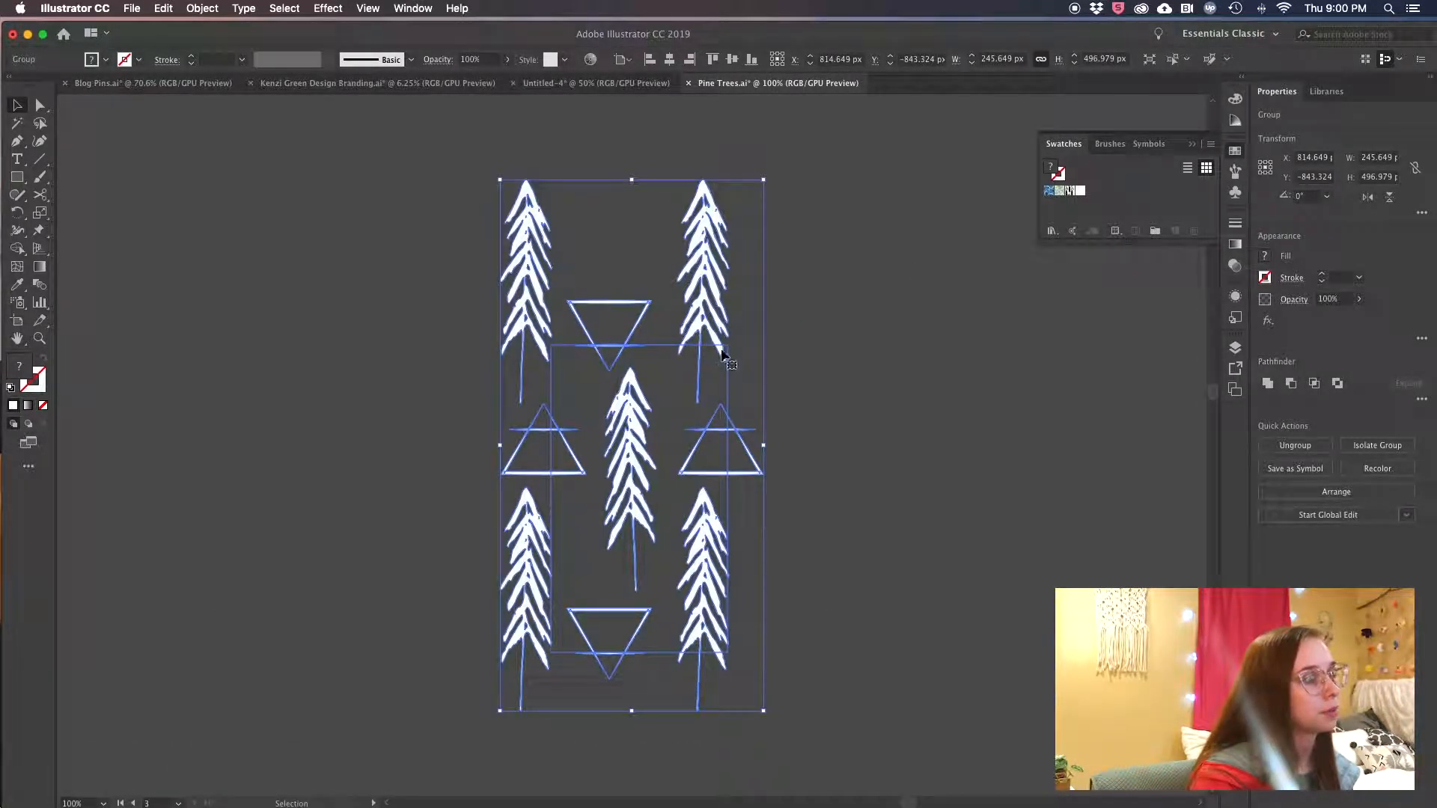
# Step: Enter the tile group, select the invisible boundary rectangle, and apply an Object menu command
pyautogui.click(737, 379)
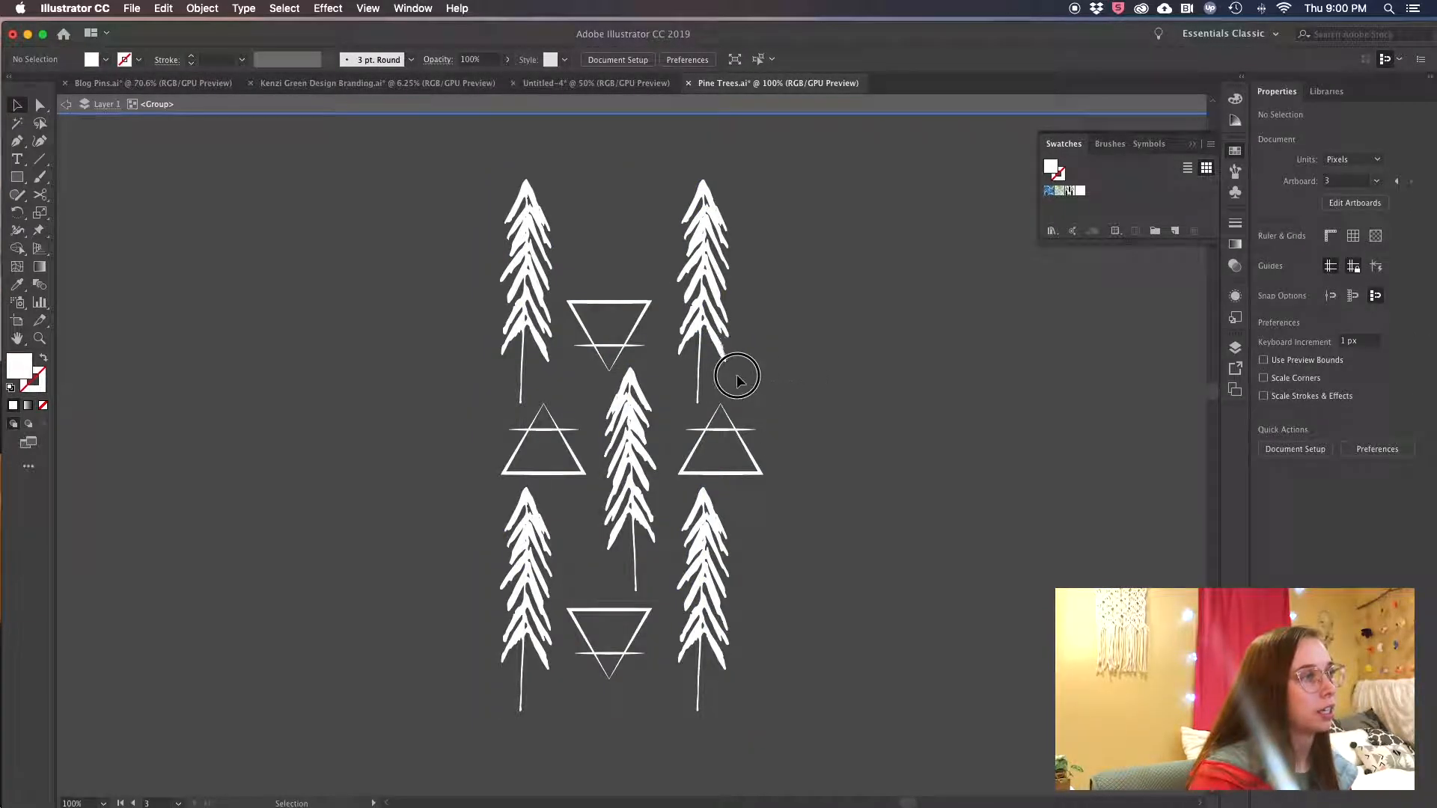
pyautogui.click(737, 378)
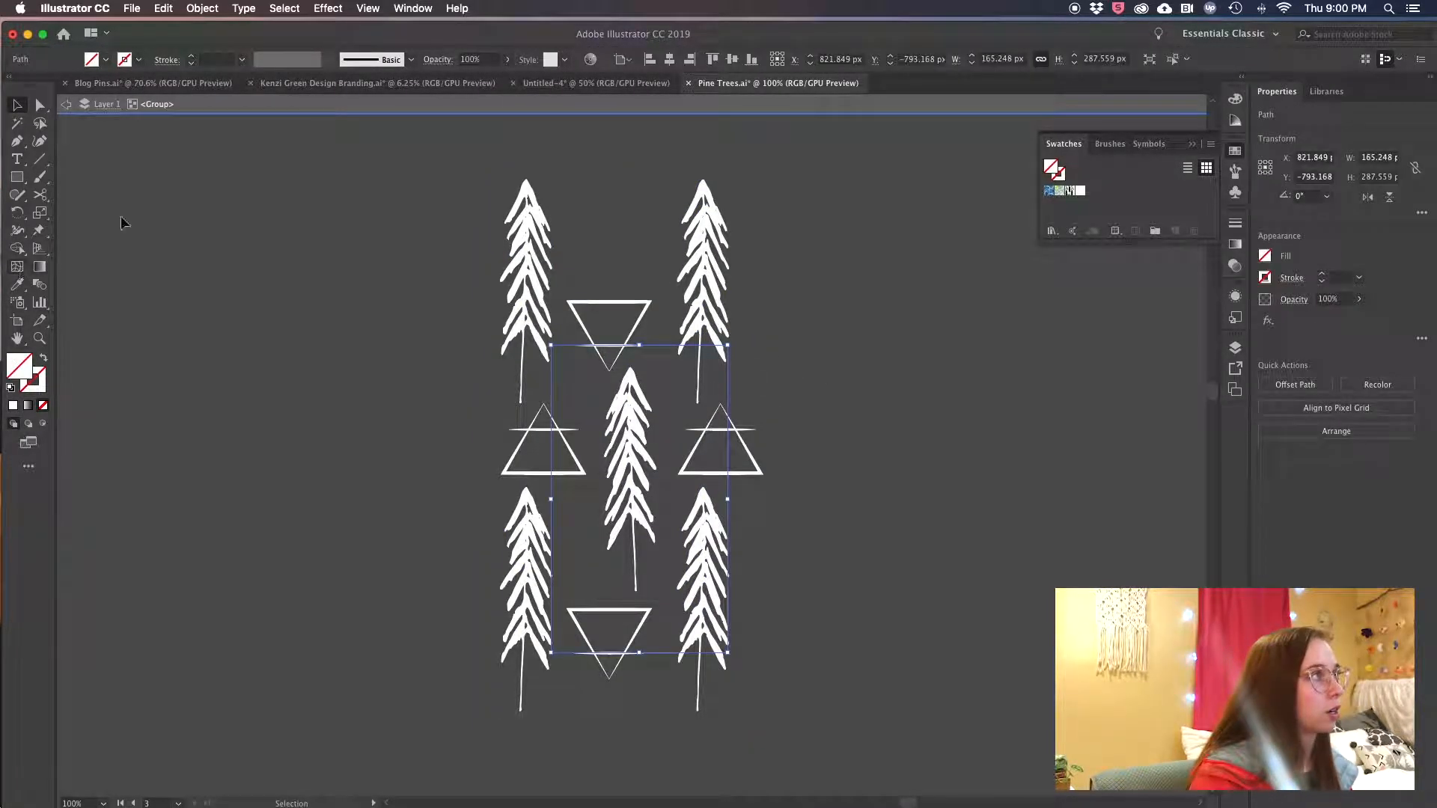
pyautogui.click(202, 8)
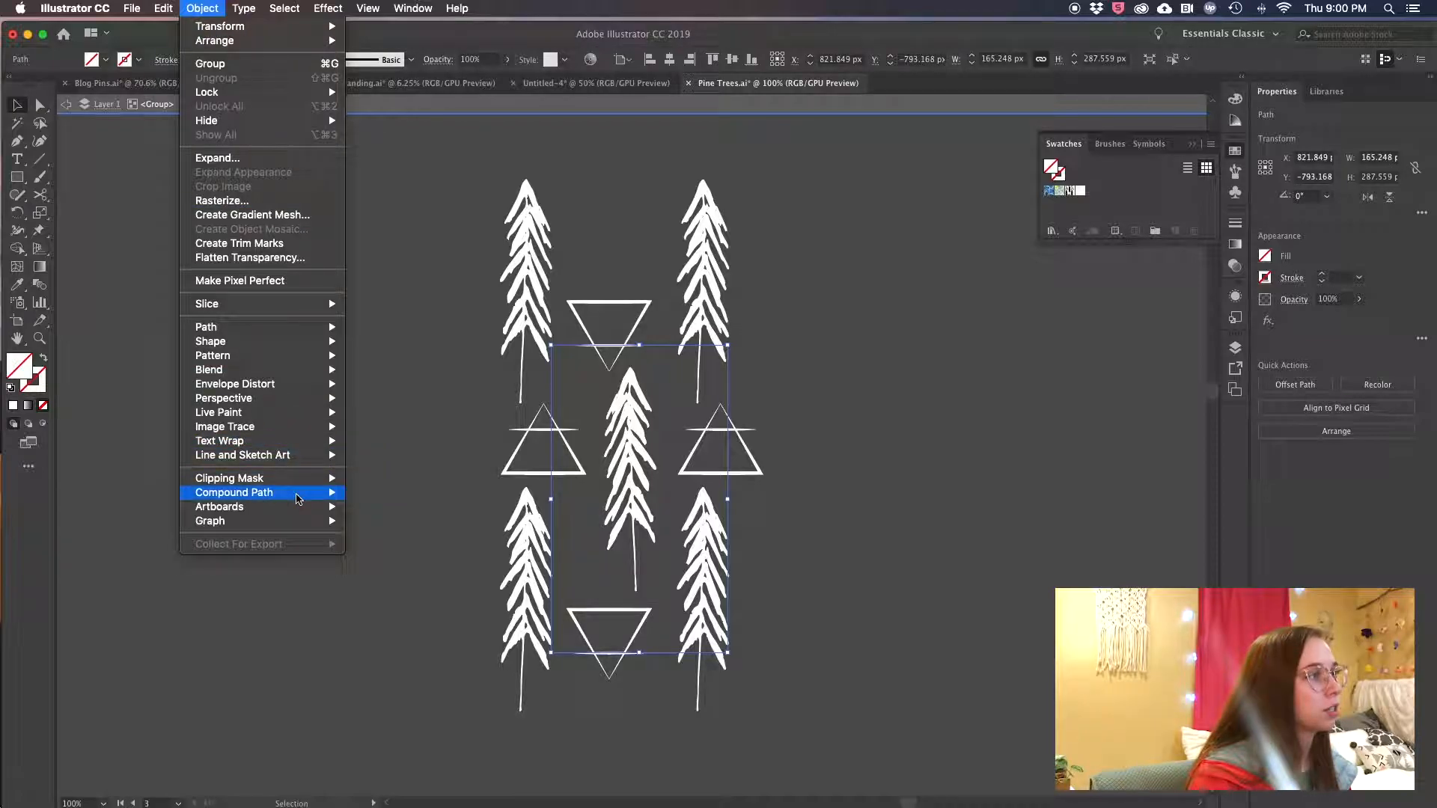
pyautogui.click(234, 493)
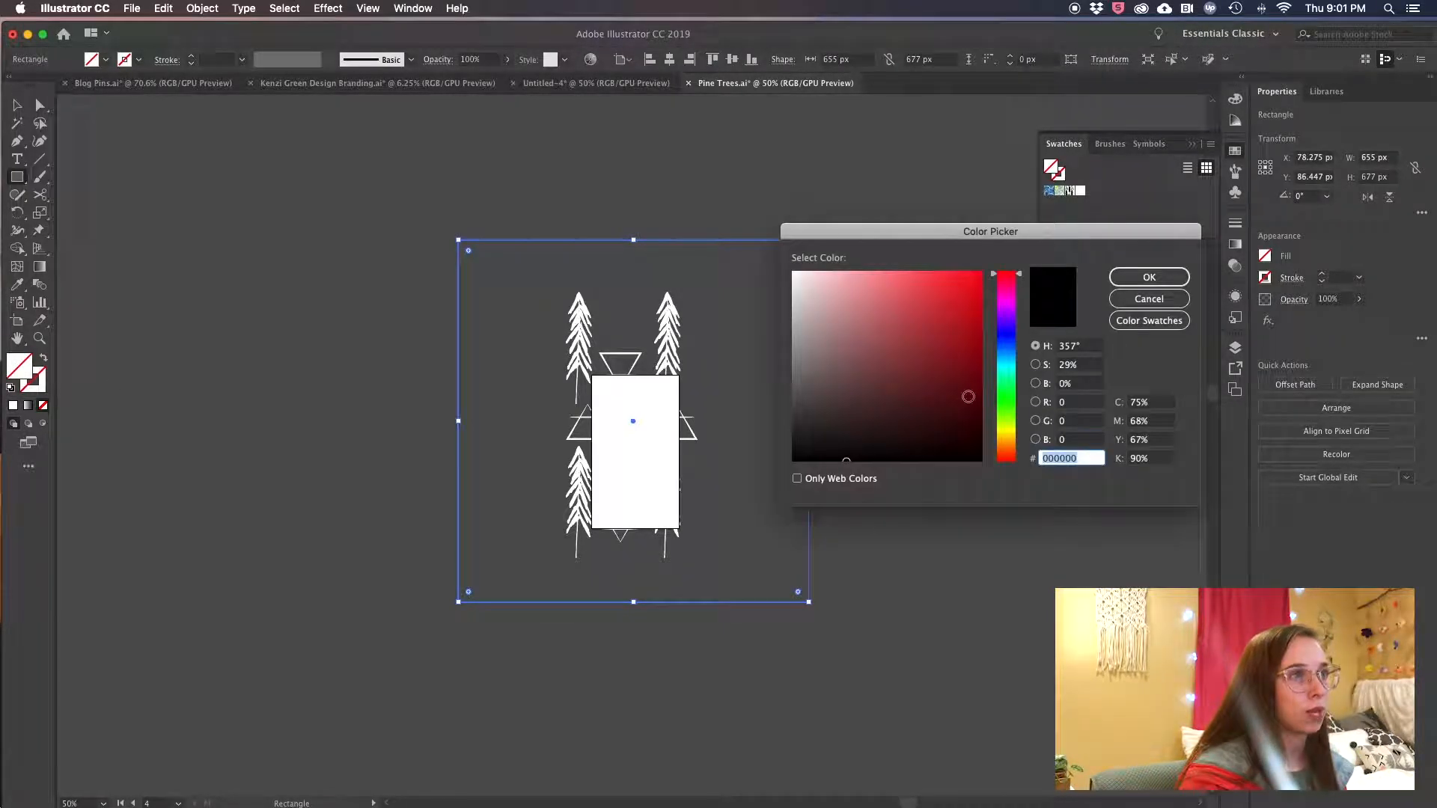
# Step: Fill the large square red and send it behind the trees
pyautogui.click(1149, 277)
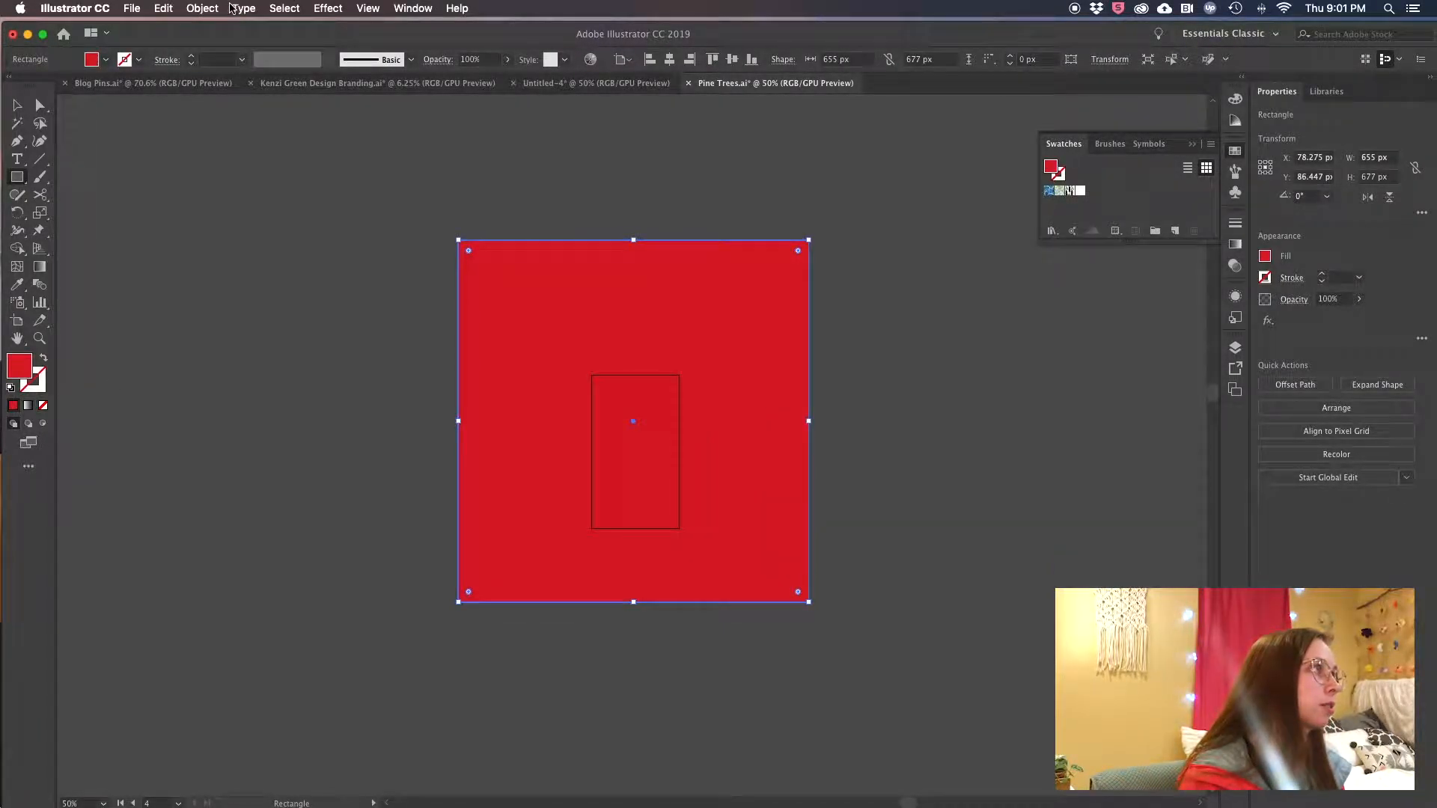
pyautogui.click(202, 8)
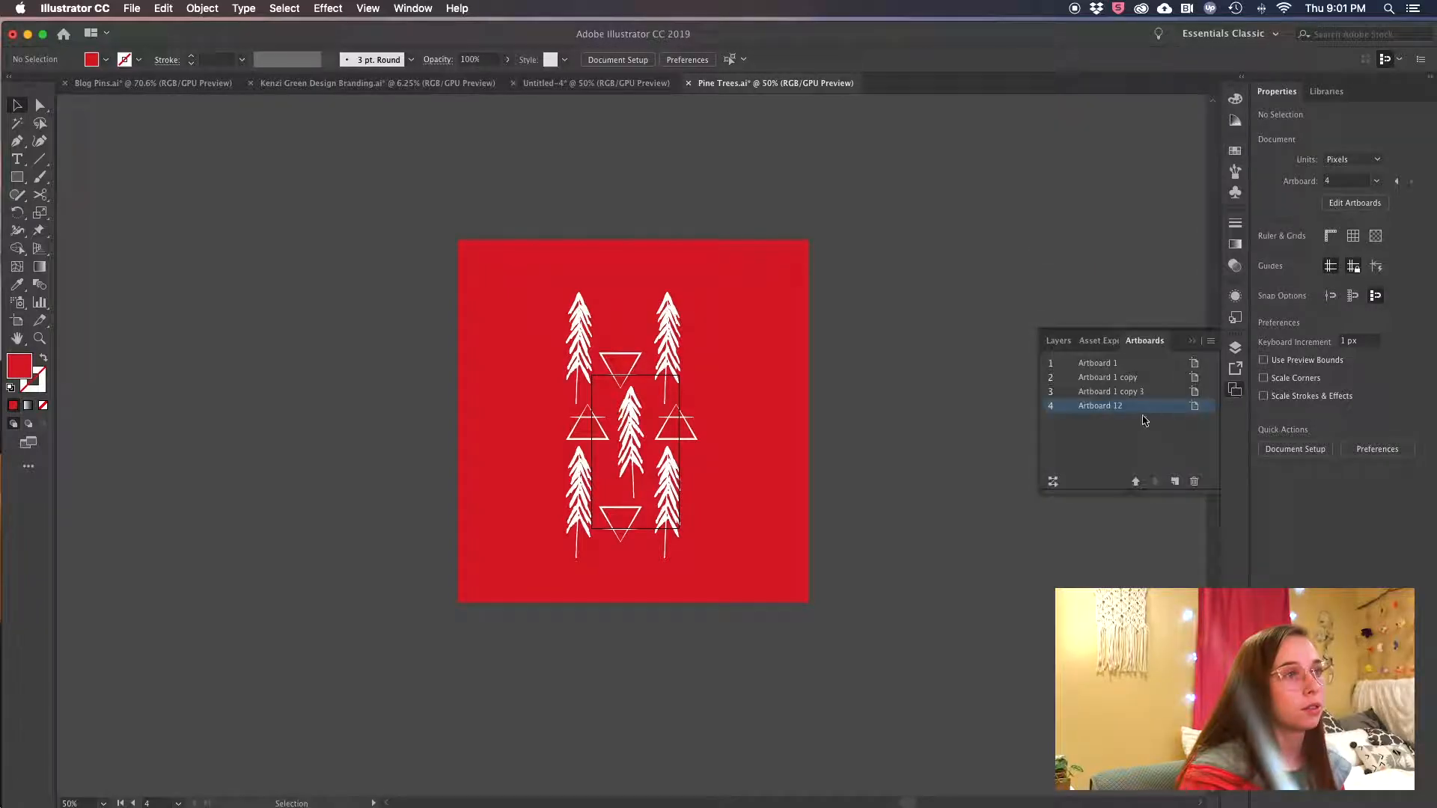
# Step: Rename artboard 4 'seamless' and set JPEG export of only that artboard range
pyautogui.doubleClick(1111, 406)
pyautogui.write('seamless')
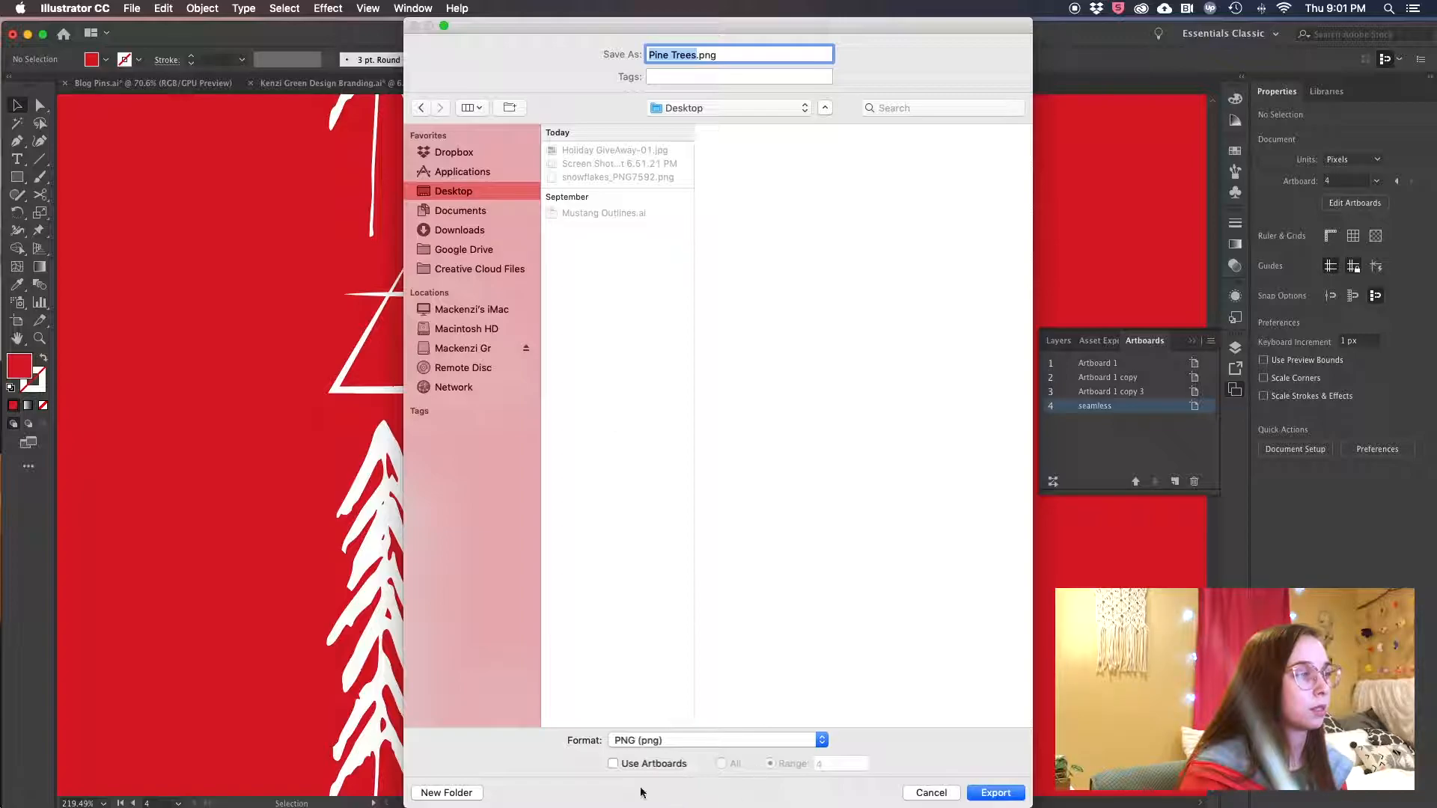
pyautogui.click(612, 764)
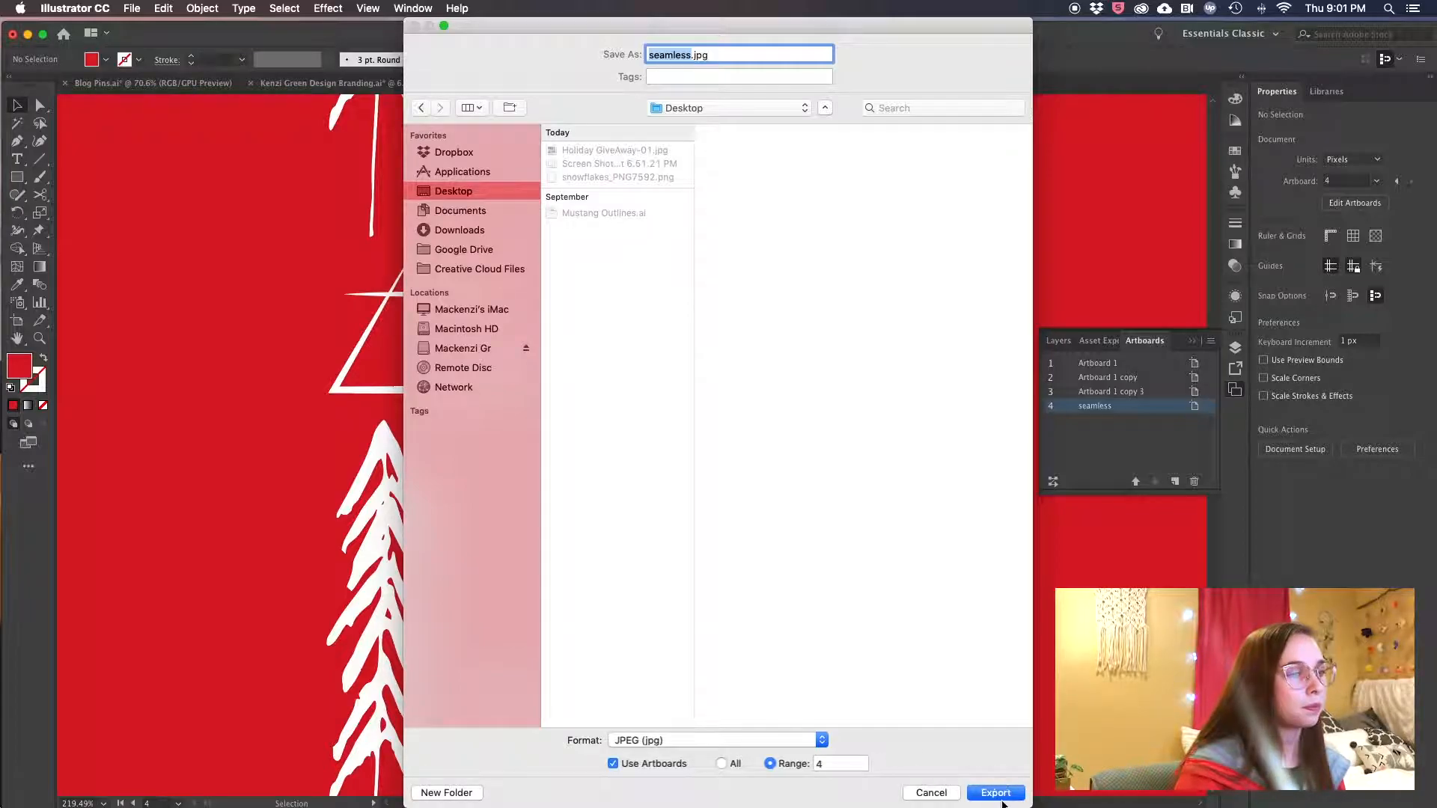
# Step: Export seamless.jpg with anti-aliasing set to None in JPEG Options
pyautogui.click(996, 793)
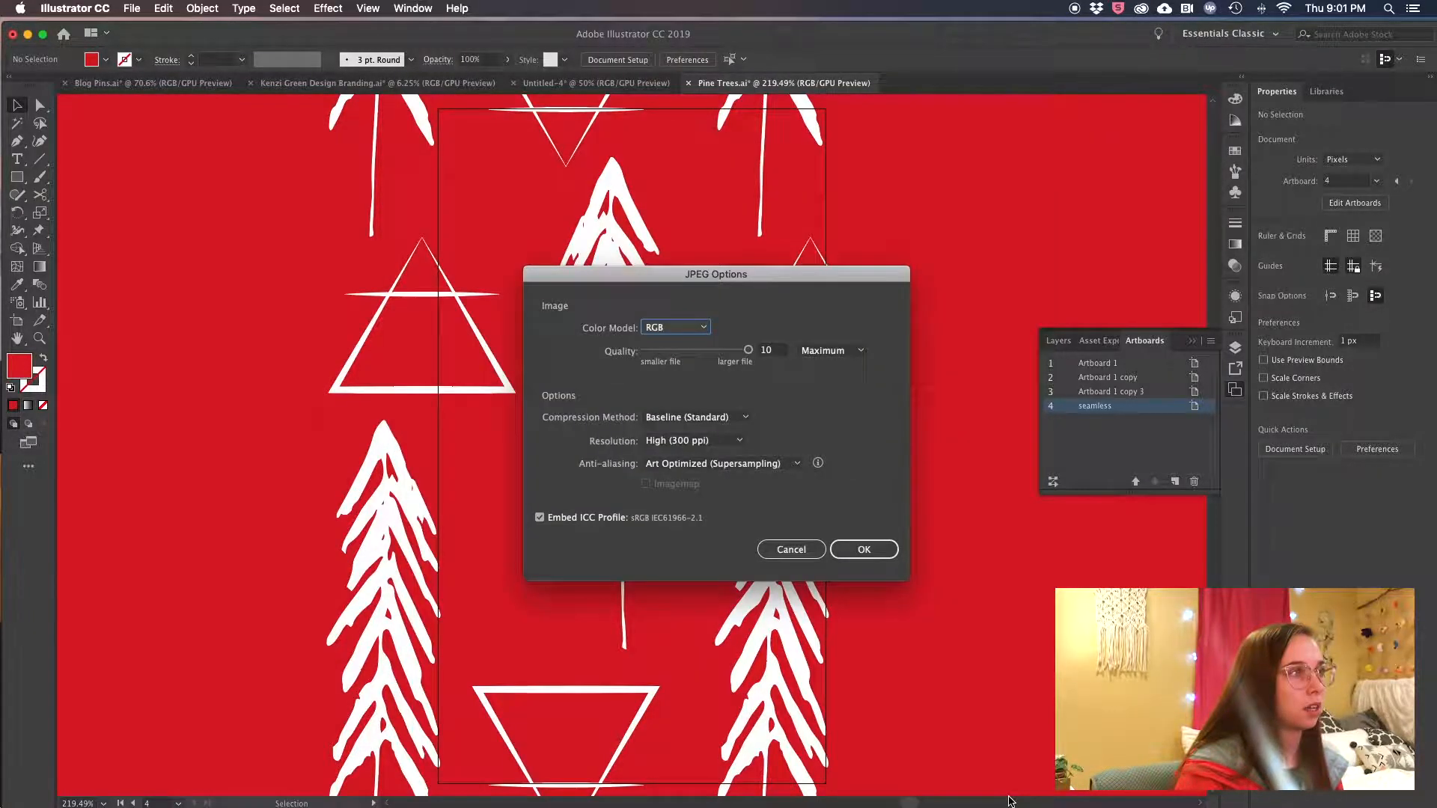
pyautogui.moveTo(868, 378)
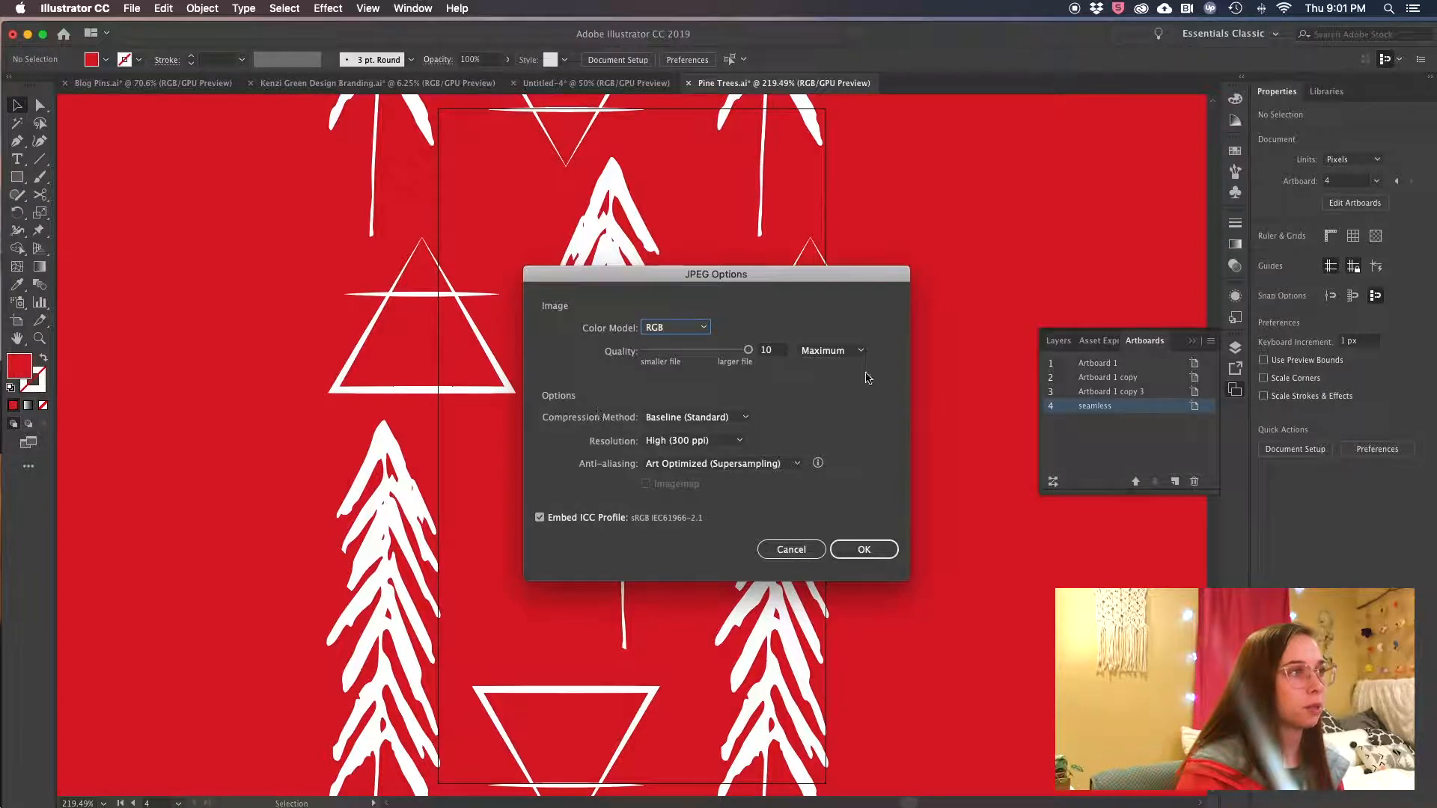
pyautogui.moveTo(717, 424)
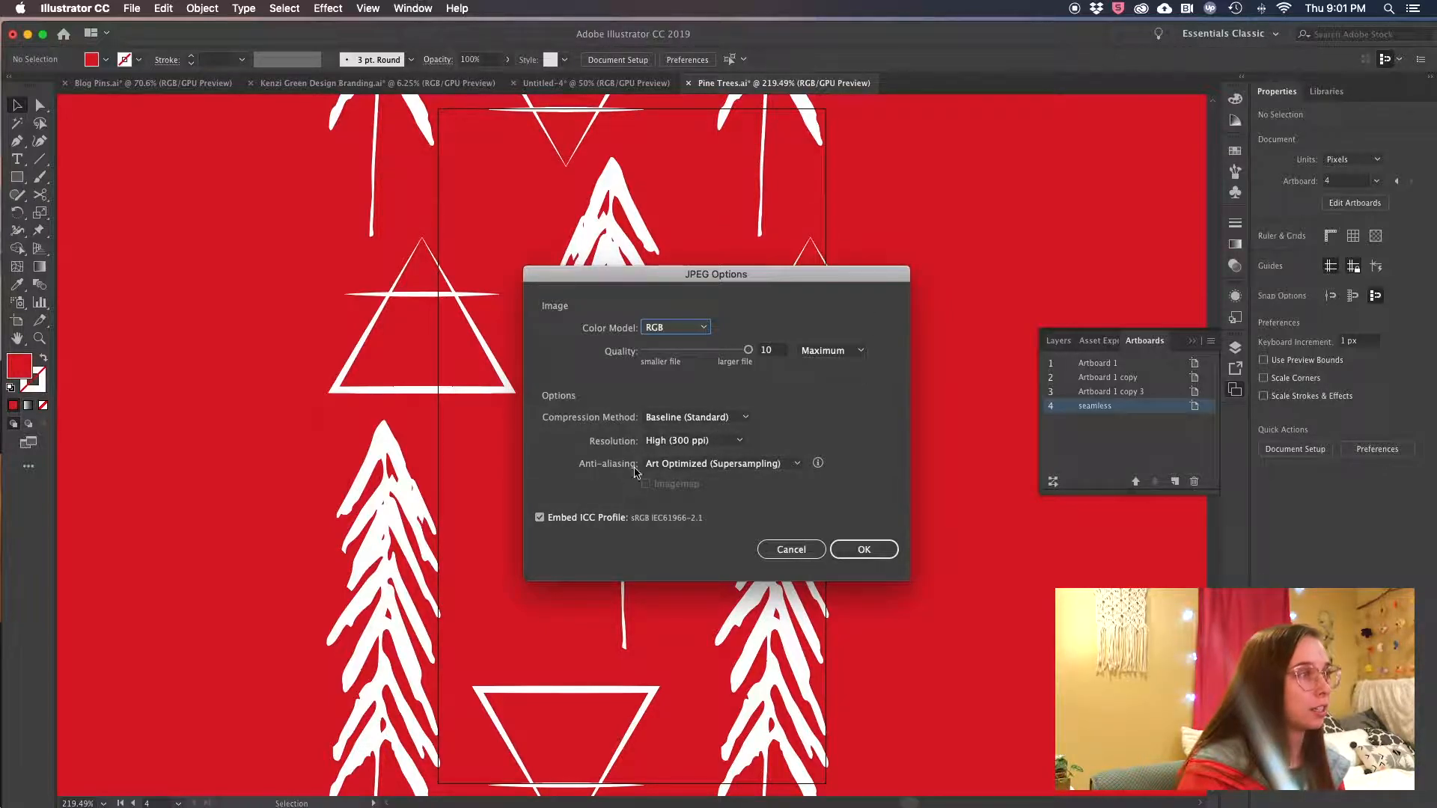
pyautogui.click(722, 463)
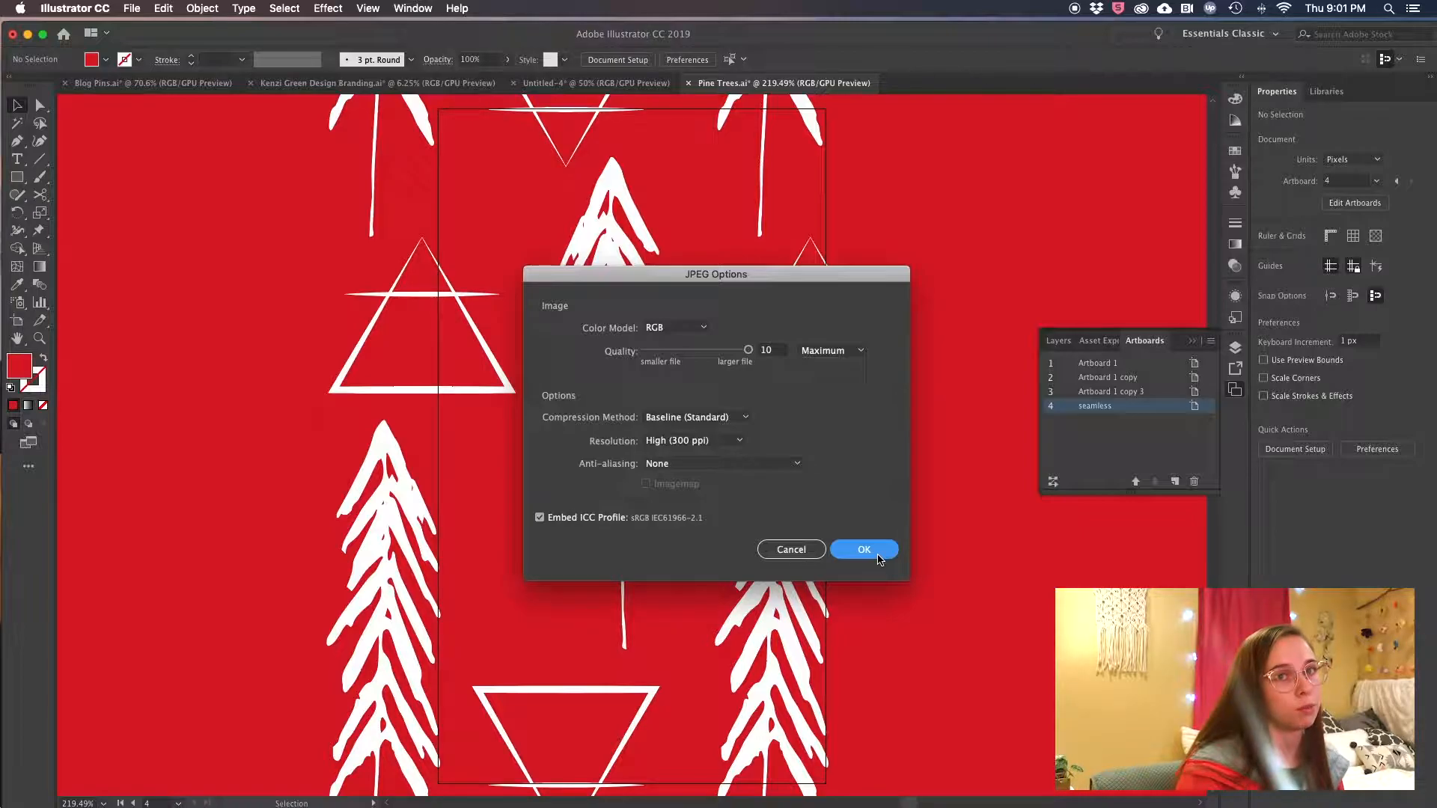
pyautogui.moveTo(986, 503)
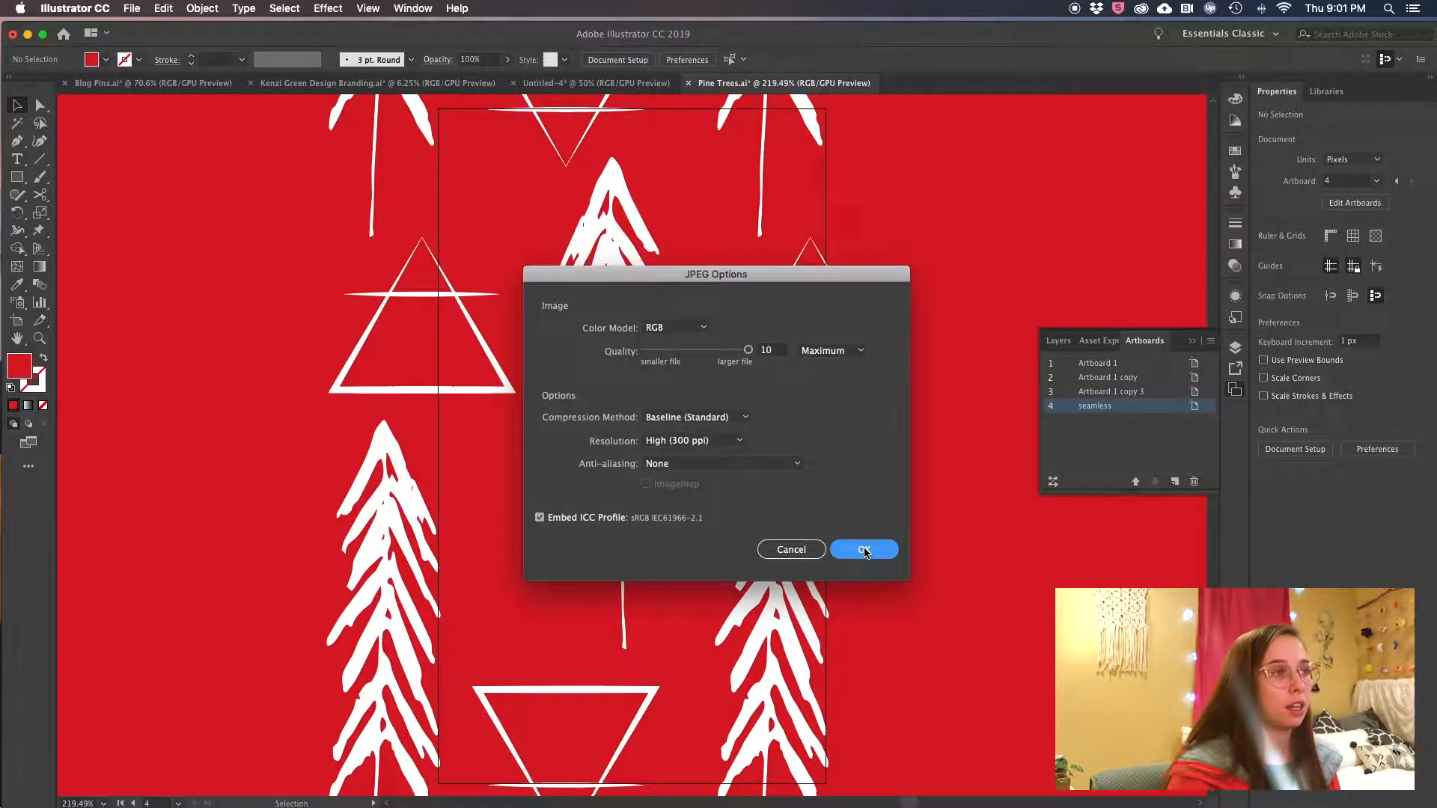
pyautogui.click(864, 550)
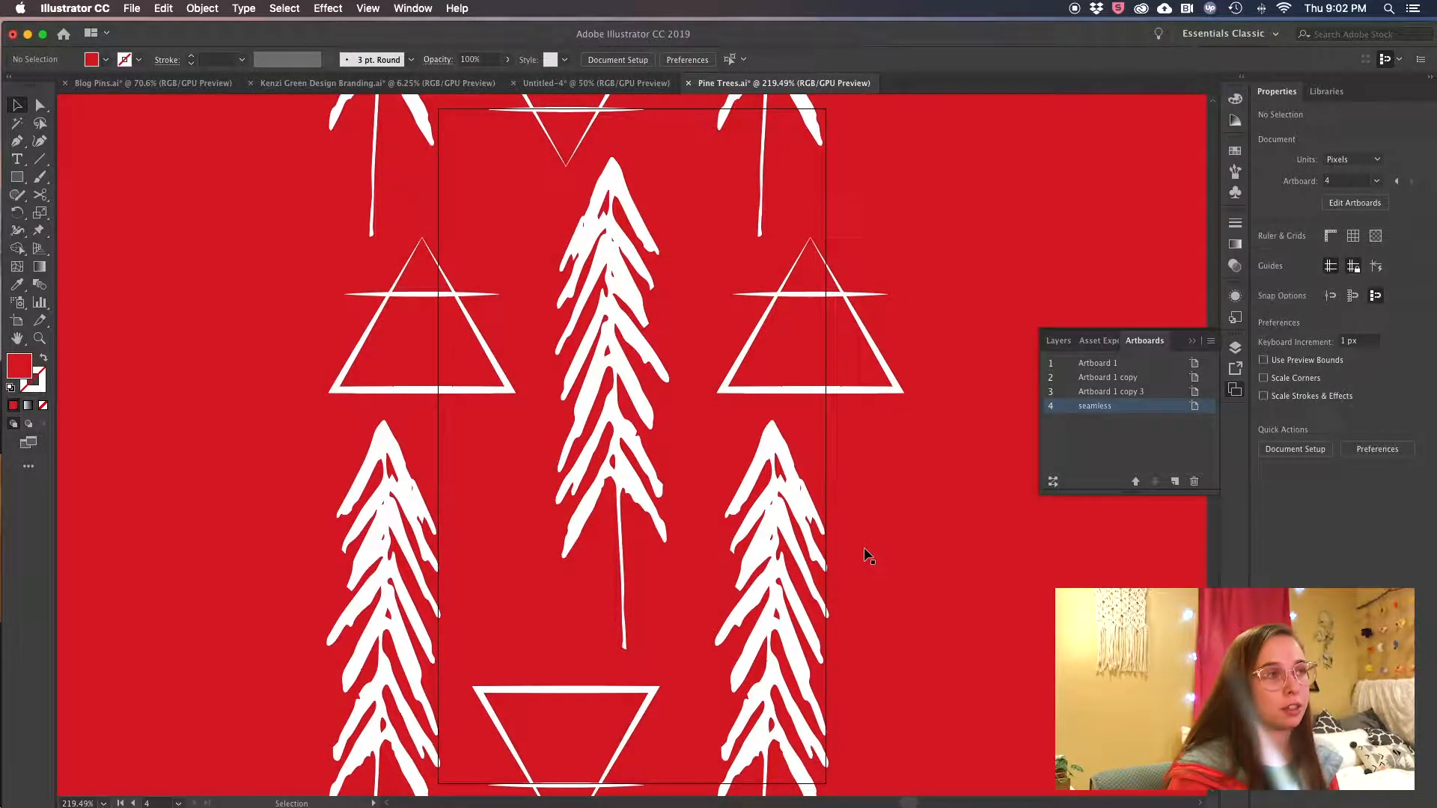